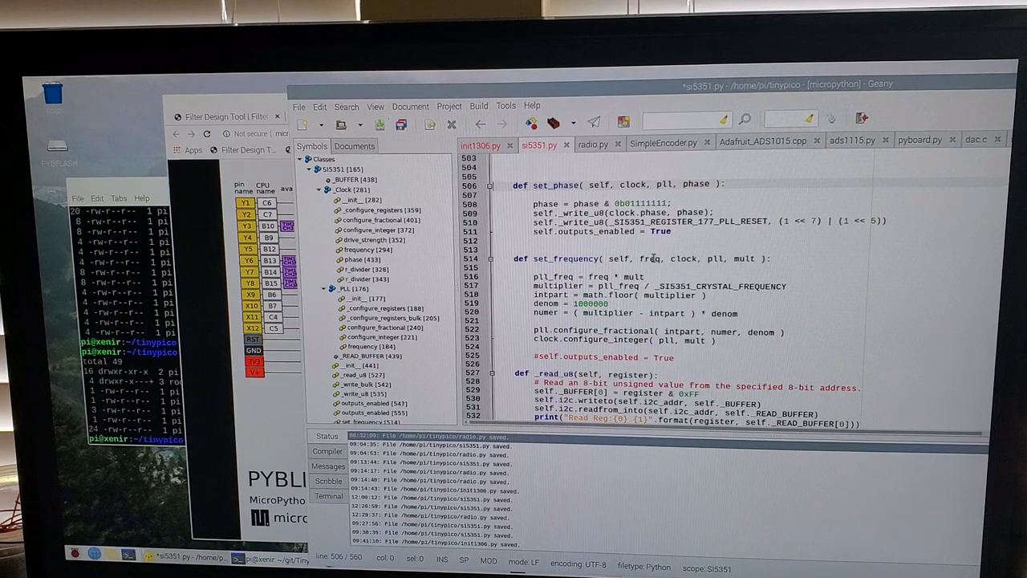
Step: Highlight the 'freq' and then 'mult' parameters in the set_frequency definition on line 514
left_click(650, 258)
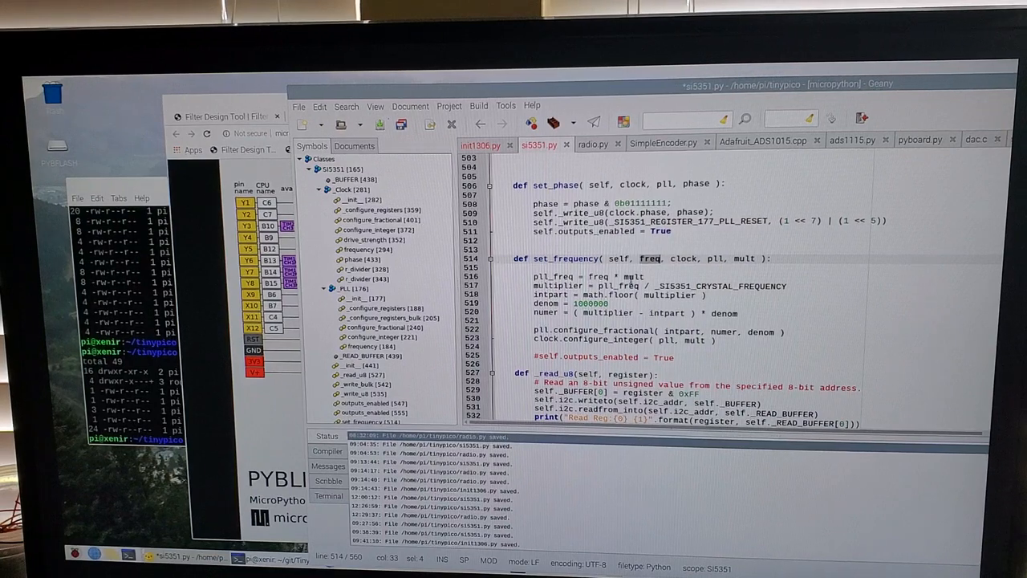
double_click(742, 258)
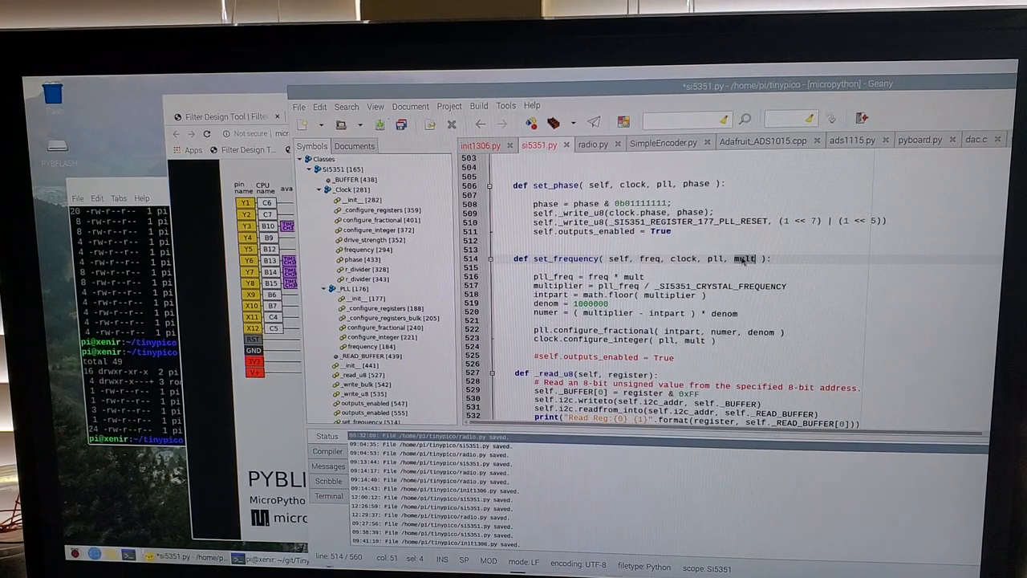